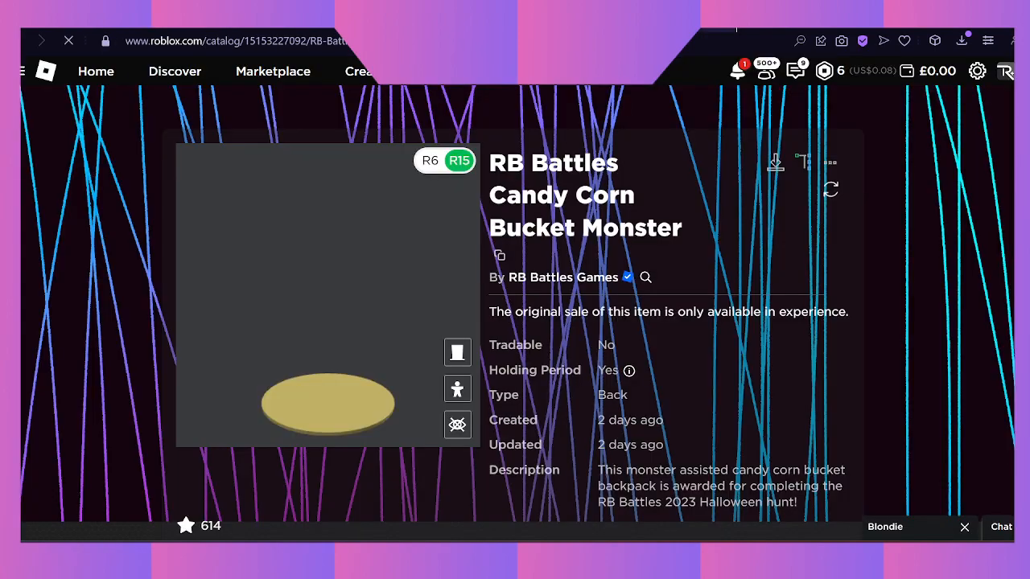
Scroll the RB Battles group page down to its Store section
scroll("down", 3)
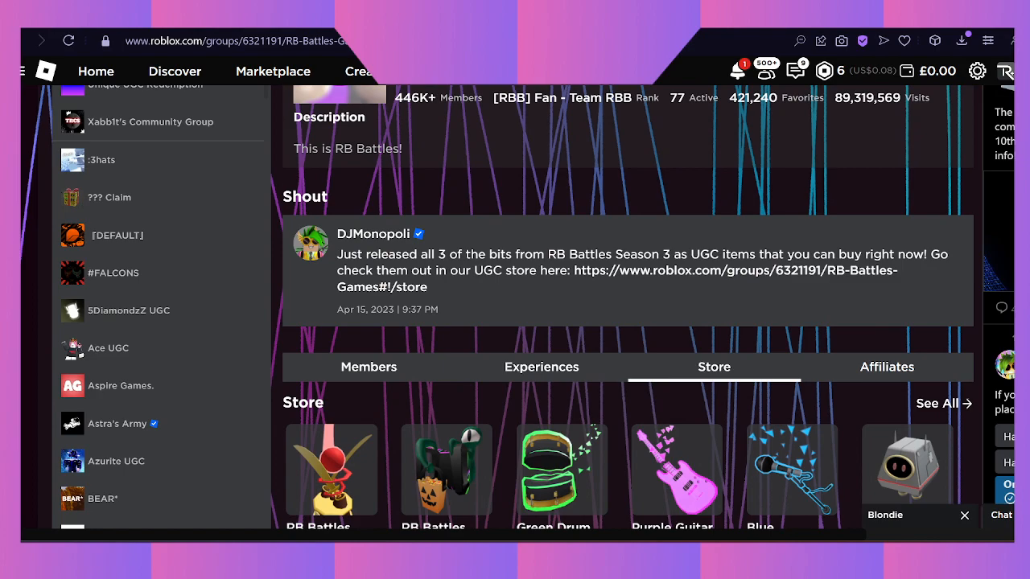
Search 'blade ball', open the Blade Ball experience and scroll to its Private Servers list
type("blade ball")
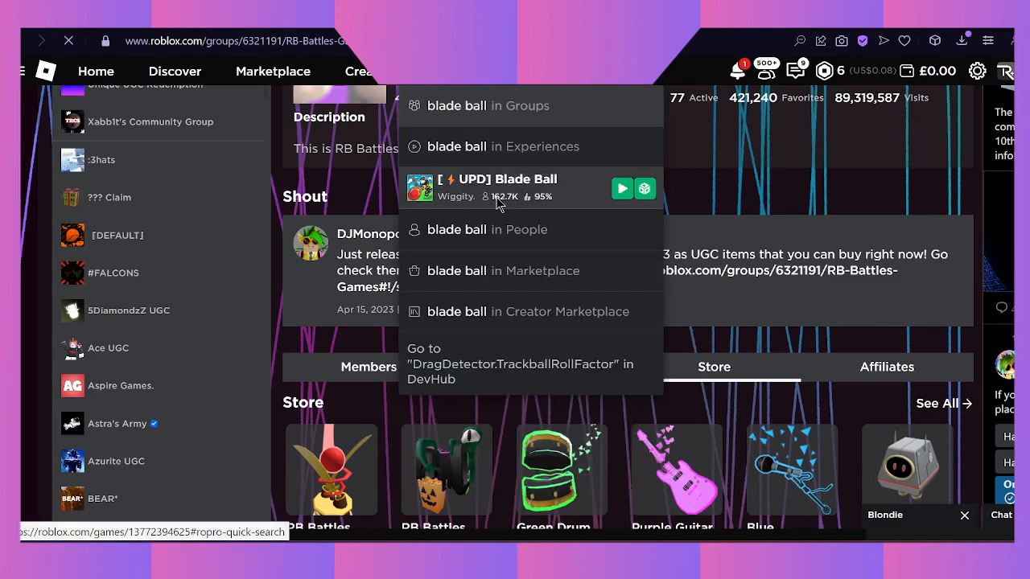
left_click(508, 179)
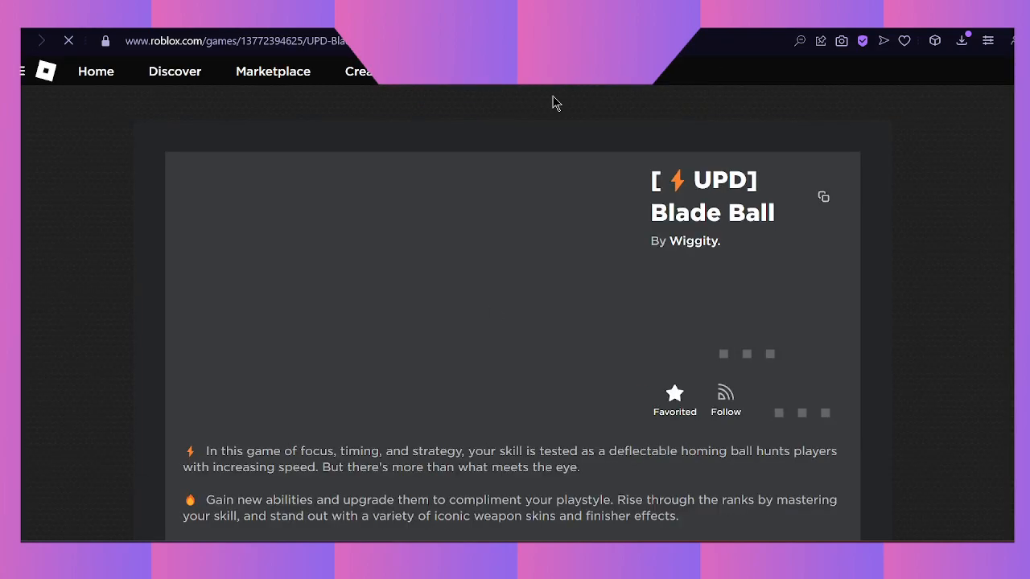
scroll("down", 3)
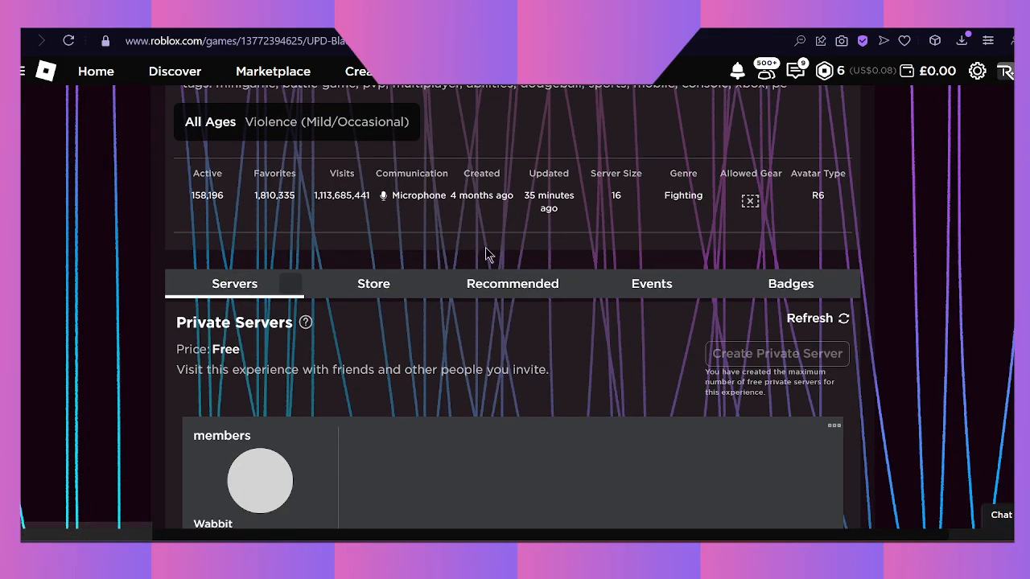
scroll("down", 3)
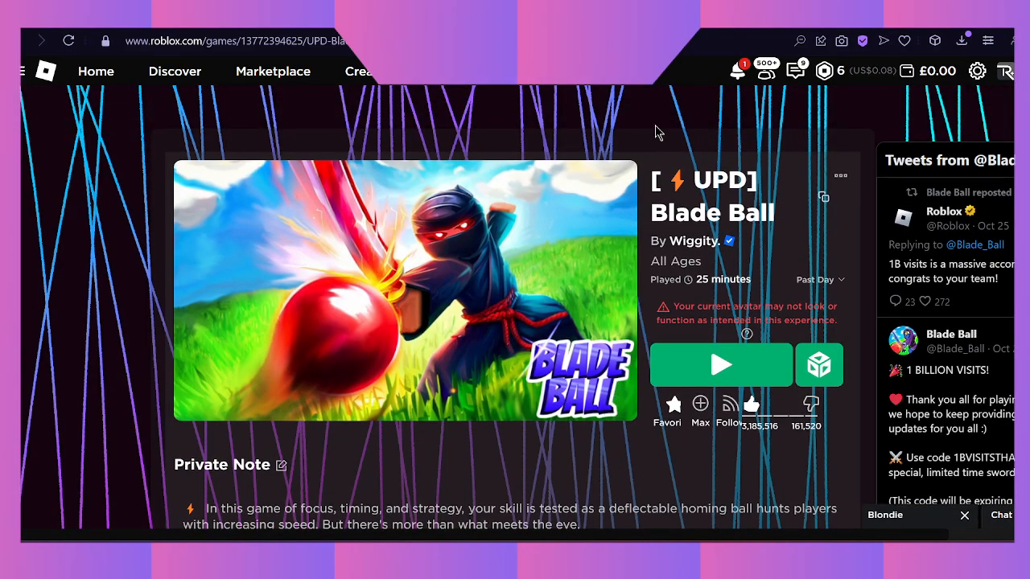
scroll("down", 3)
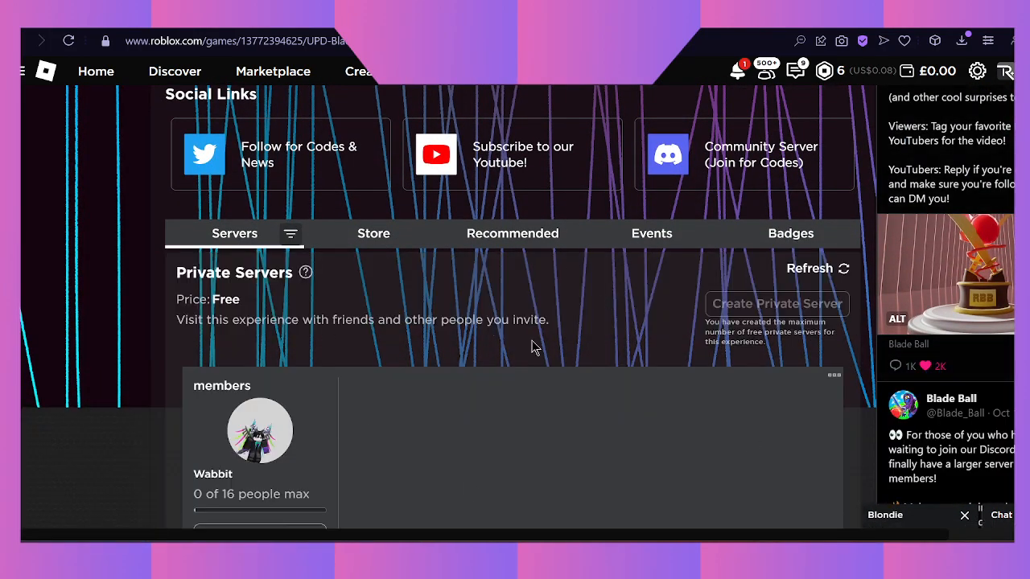
scroll("down", 3)
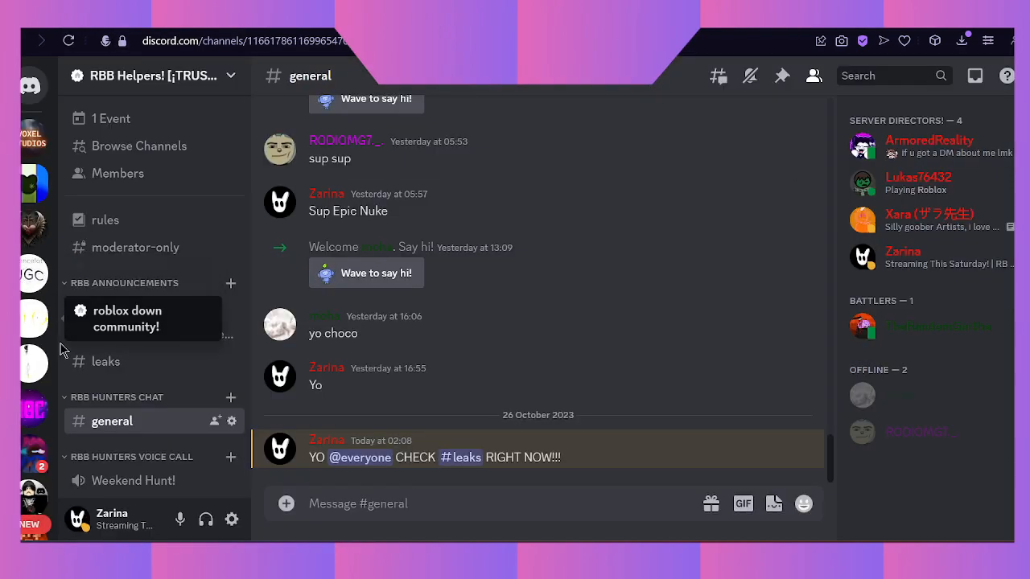
Read the leaks channel post and highlight the how-to-get steps for the new item
left_click(106, 360)
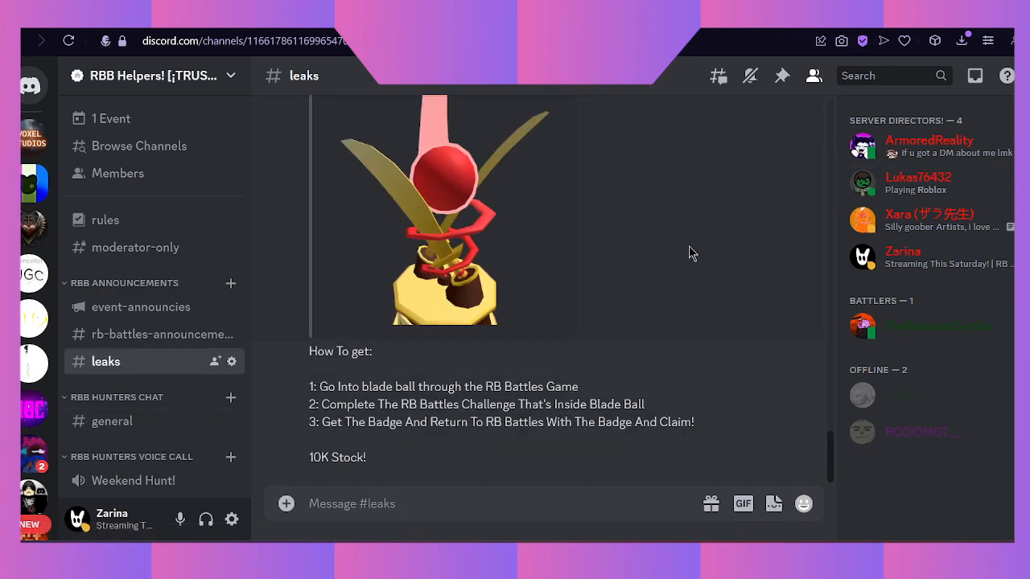
mouse_move(325, 473)
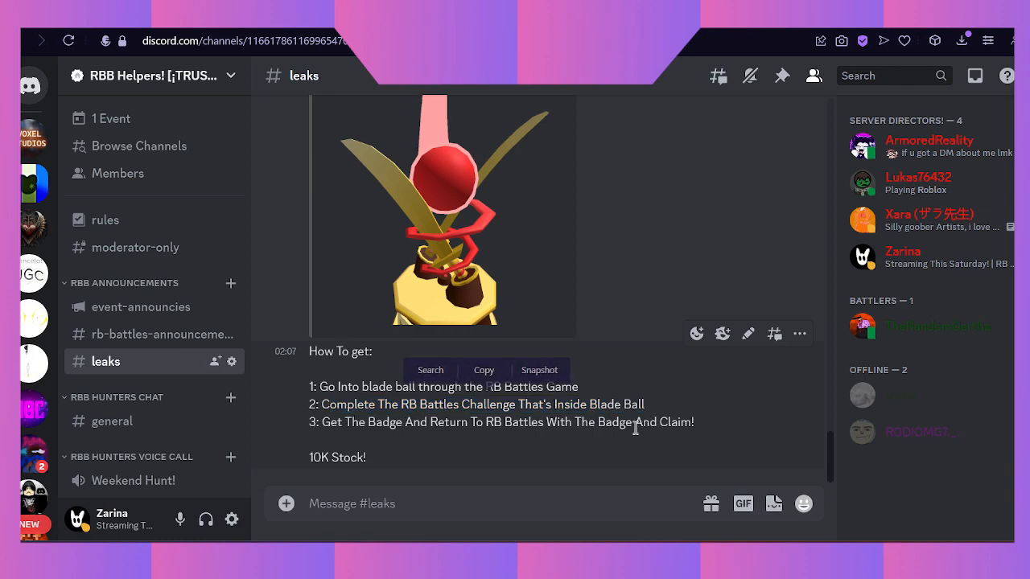
left_click_drag(375, 404, 544, 421)
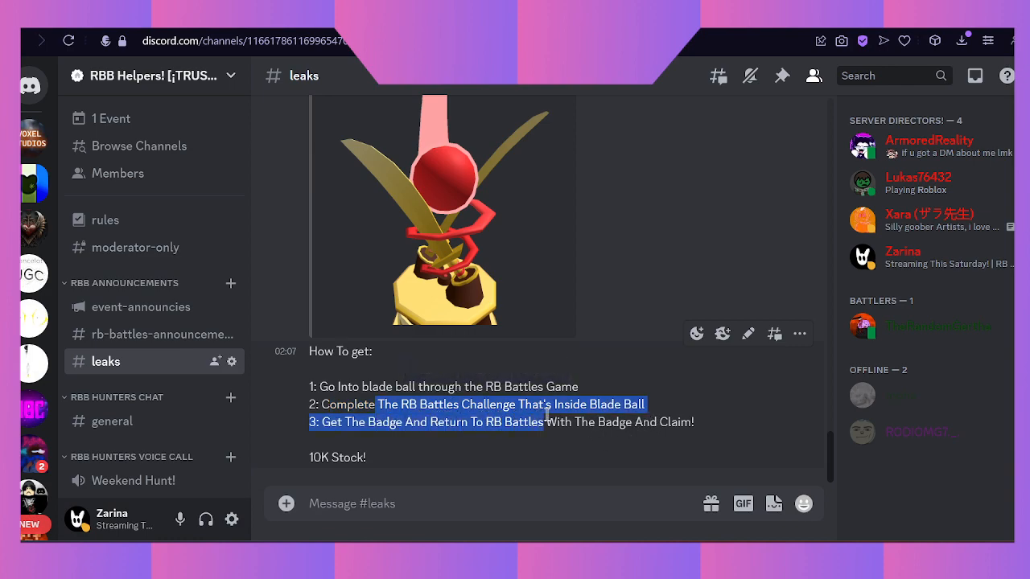
left_click(367, 470)
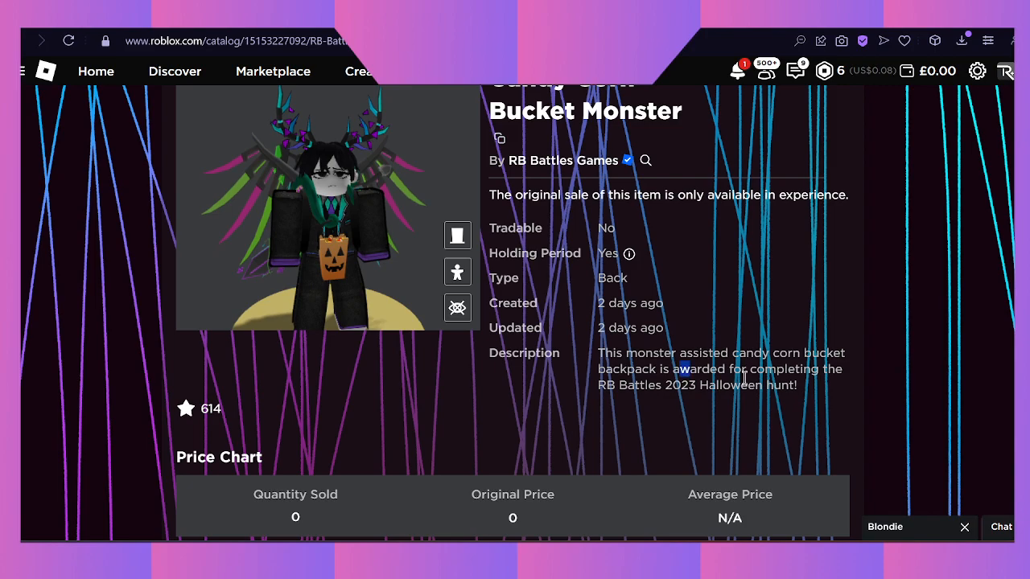
Reach the Configure Private Server page for the Blade Ball server named members
left_click_drag(598, 368, 702, 353)
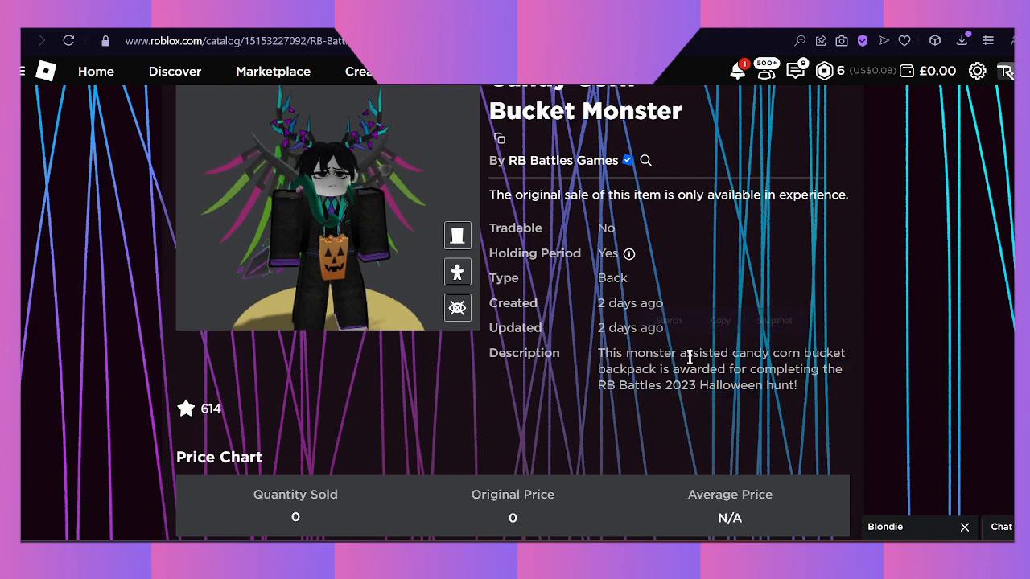
scroll("down", 3)
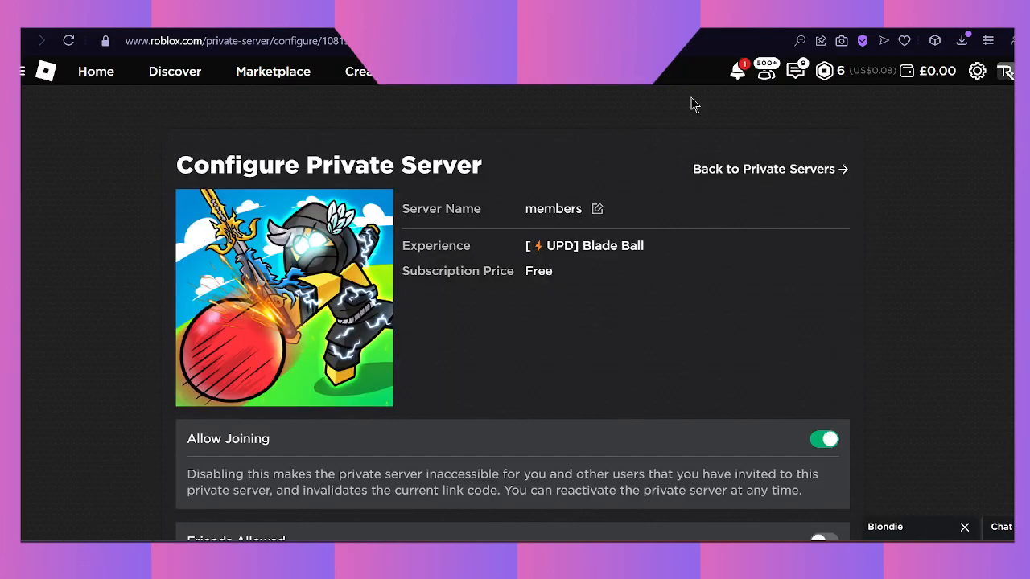
Remove every old member from the Server Members list, confirming each removal
scroll("down", 3)
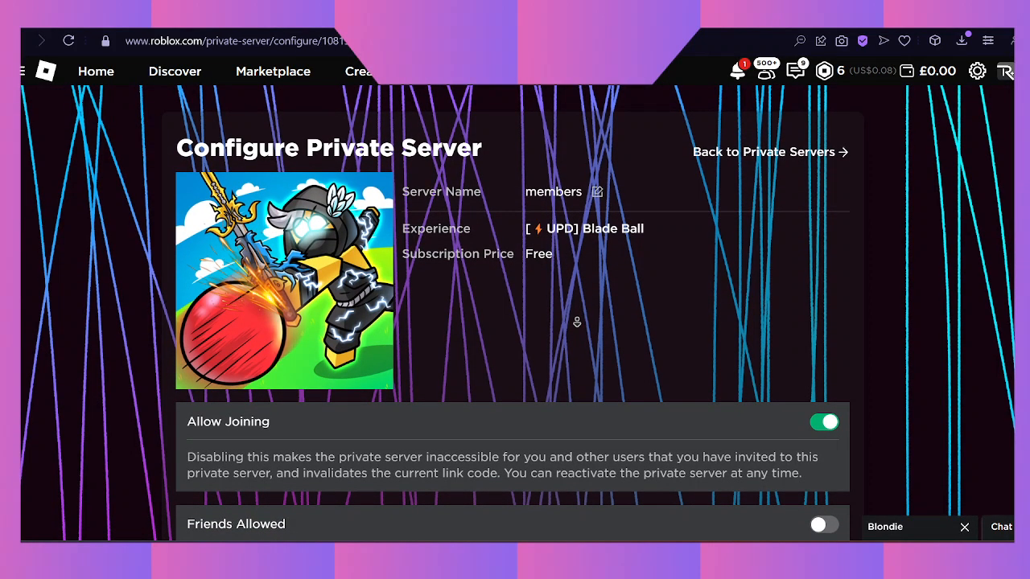
scroll("down", 3)
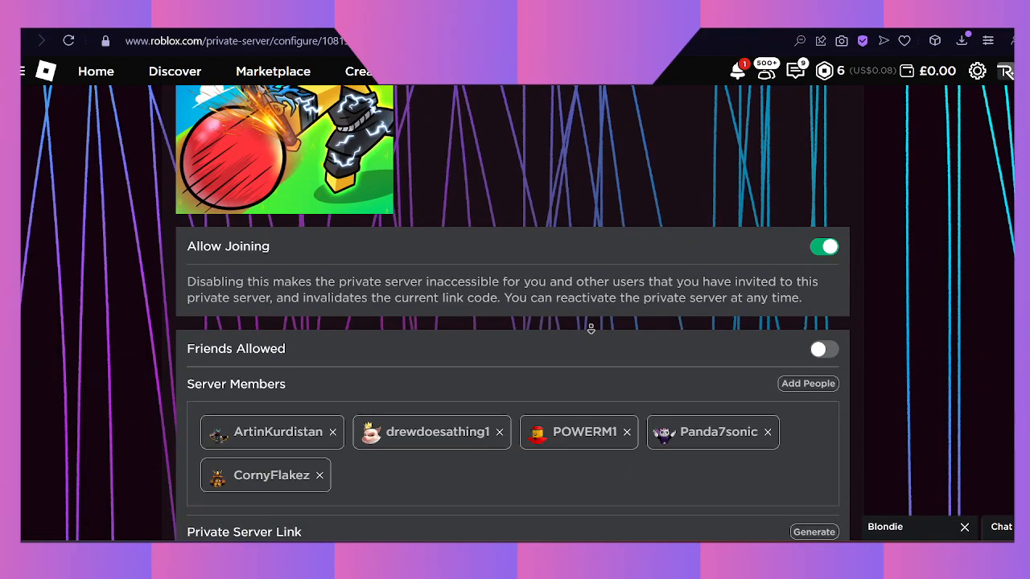
mouse_move(334, 438)
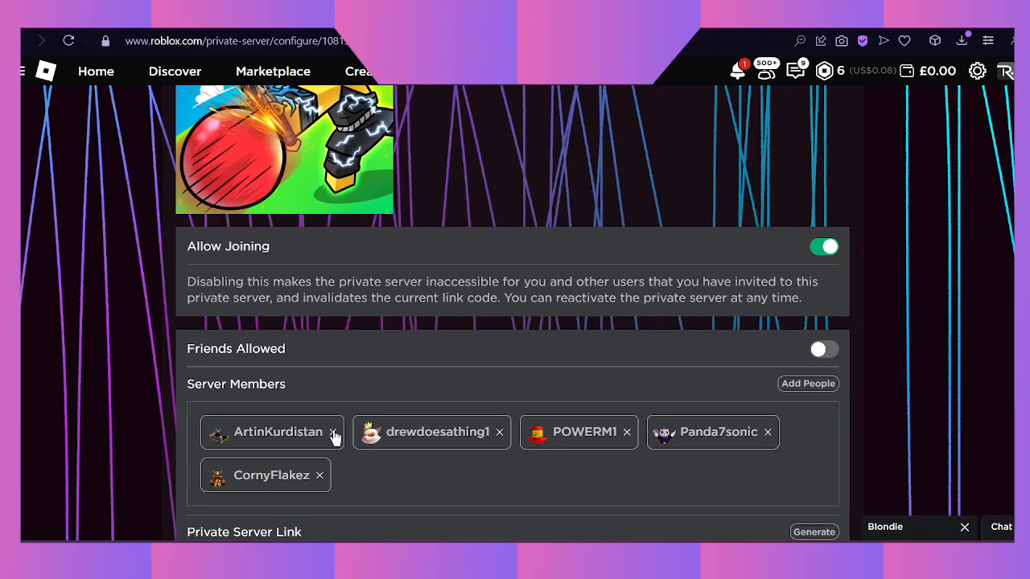
scroll("down", 3)
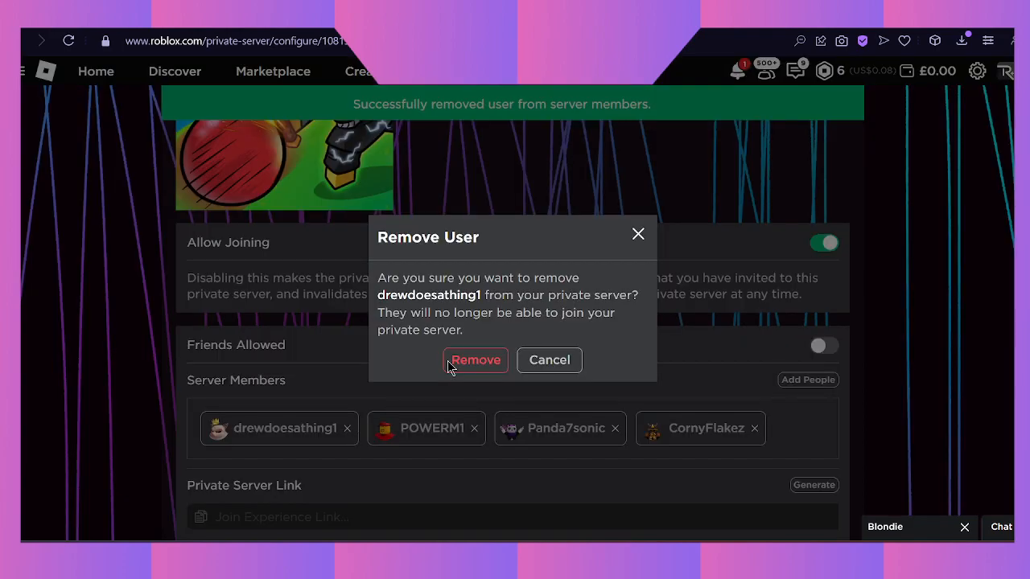
left_click(477, 361)
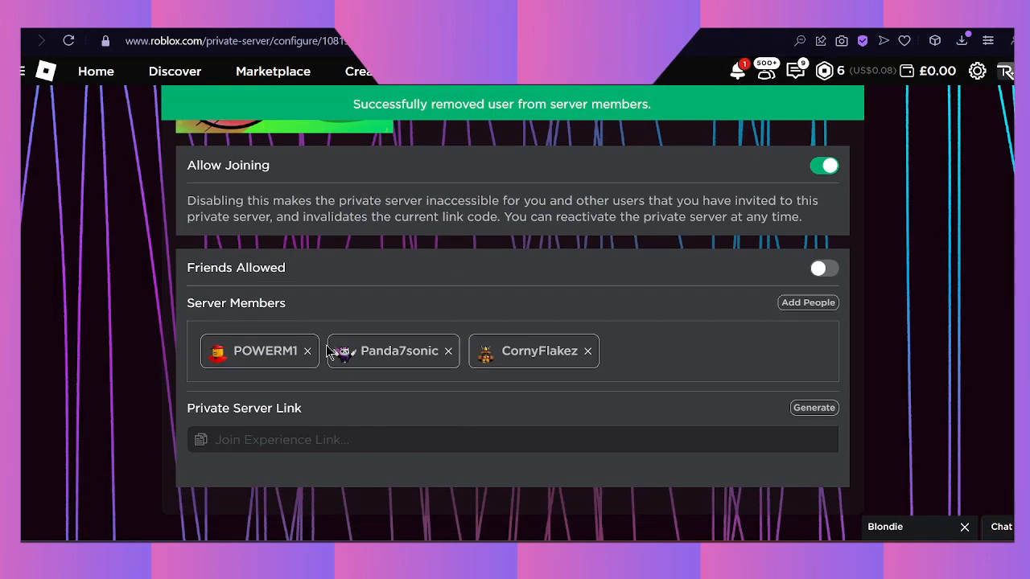
left_click(307, 350)
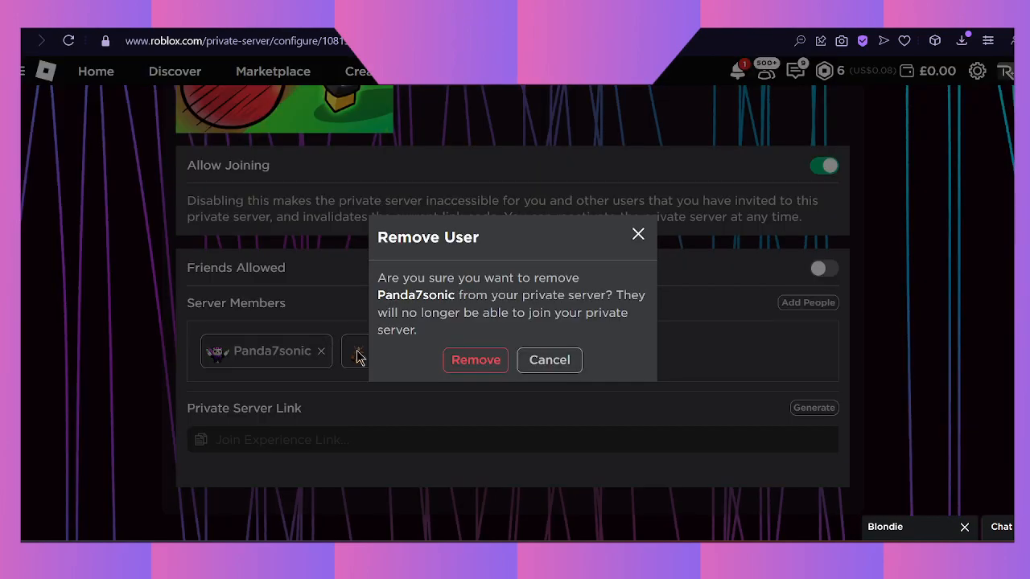
left_click(475, 360)
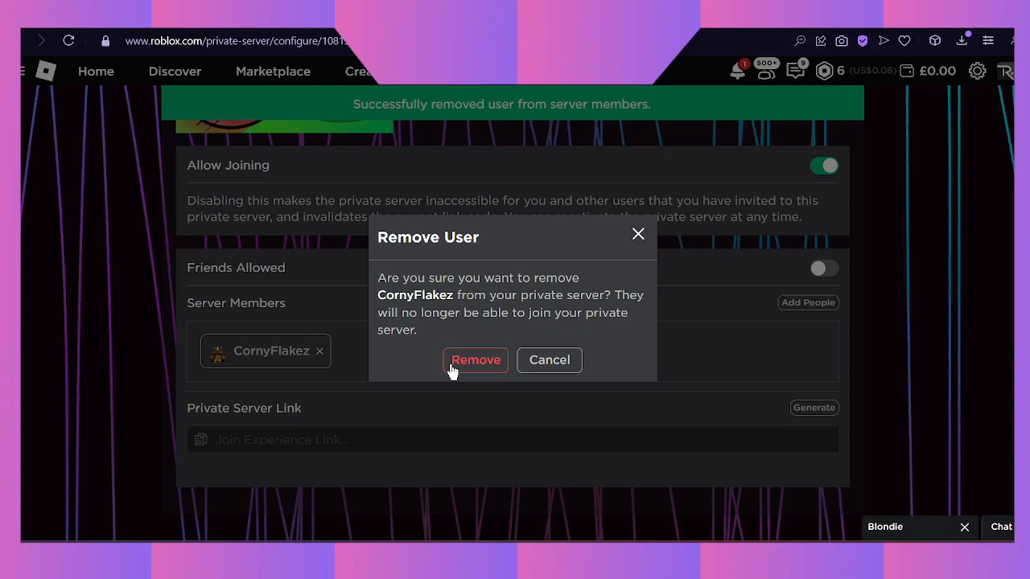
left_click(475, 360)
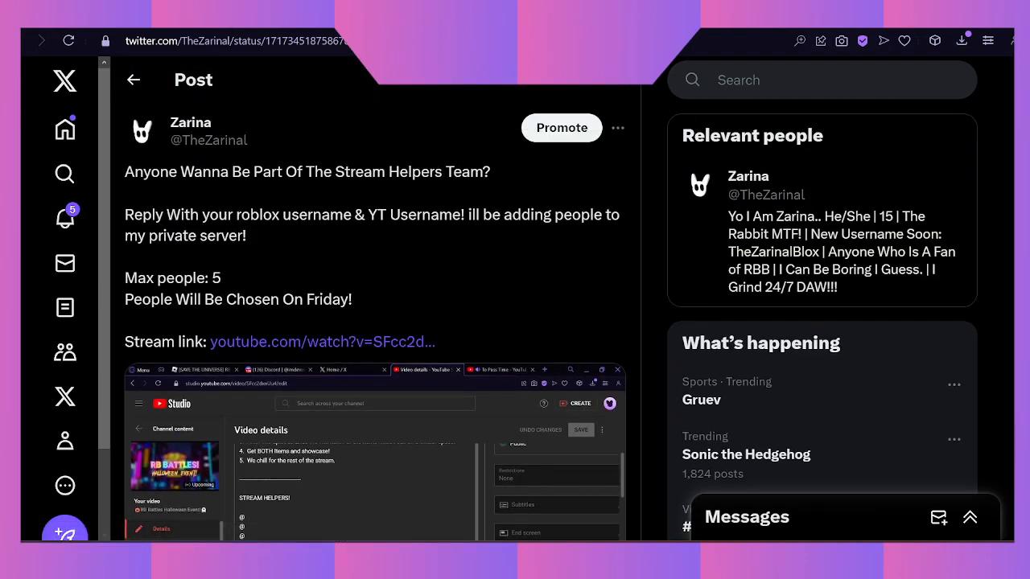
Scroll through the X post recruiting up to five Stream Helpers
scroll("down", 3)
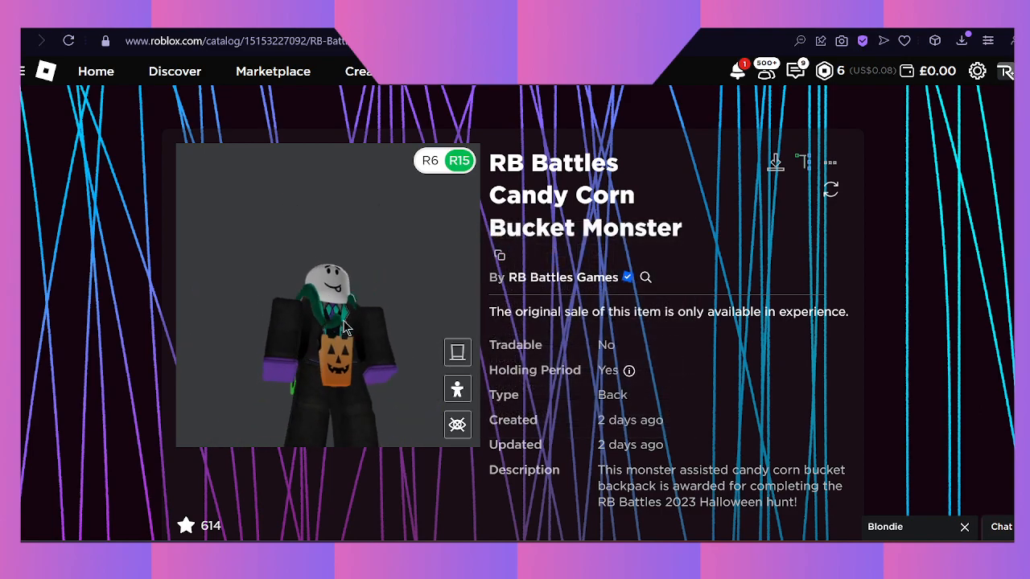
Rotate the Candy Corn Bucket Monster 3D preview to look it over
left_click_drag(346, 325, 367, 332)
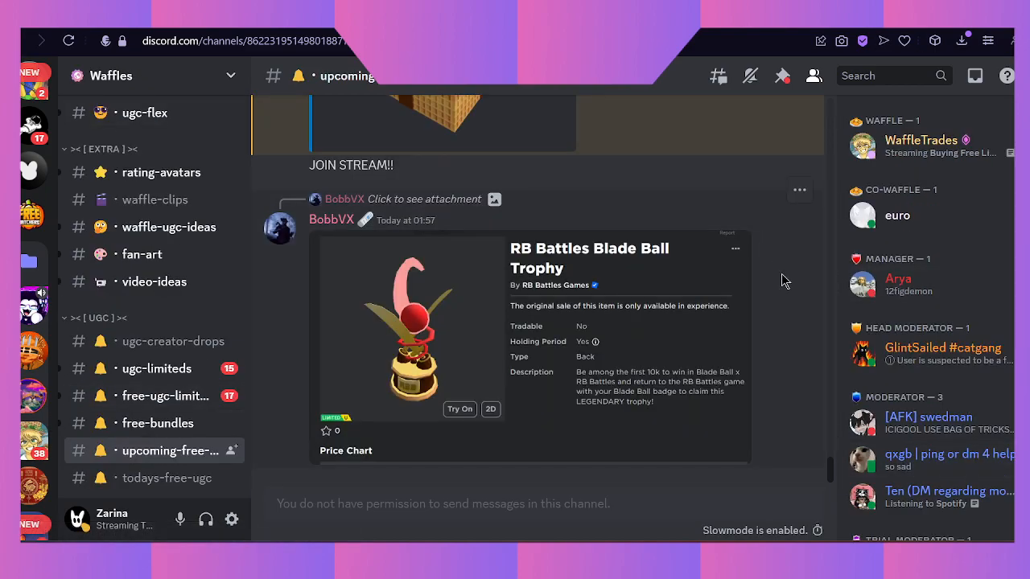
mouse_move(782, 449)
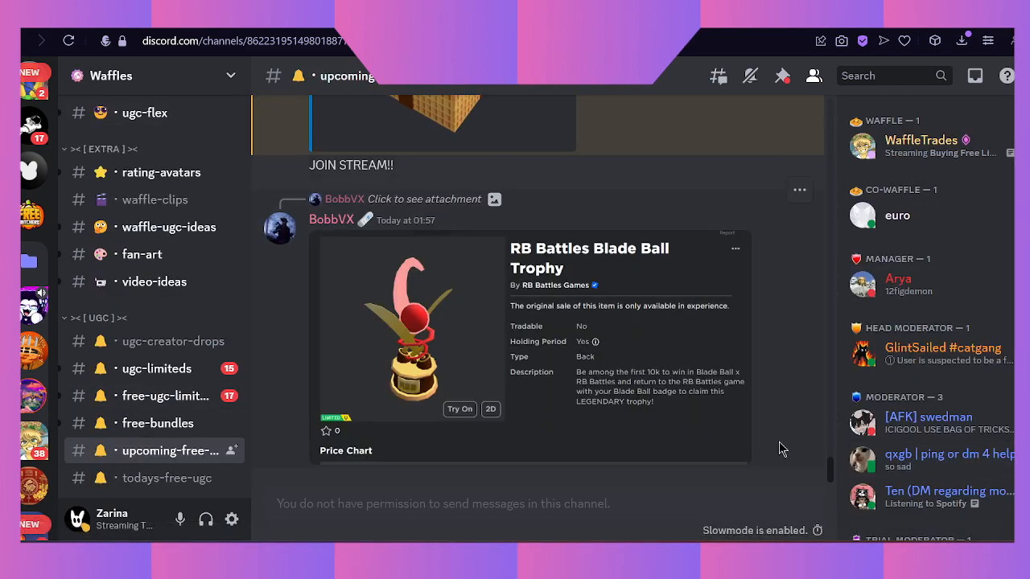
mouse_move(627, 201)
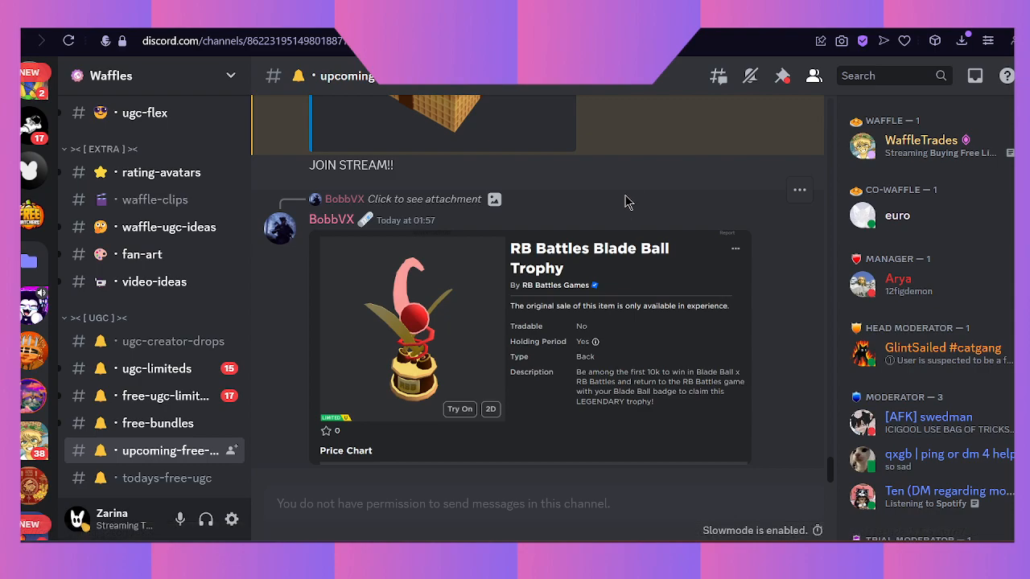
mouse_move(772, 90)
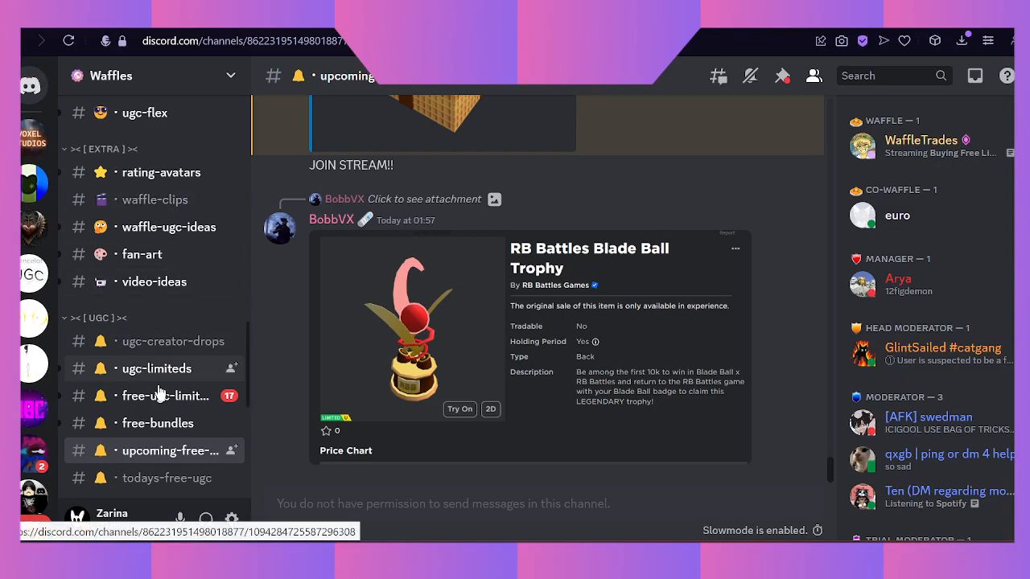
Browse the free-ugc-limiteds channel to the RB Battles Blade Ball Trophy post, limited to 10,000
left_click(170, 396)
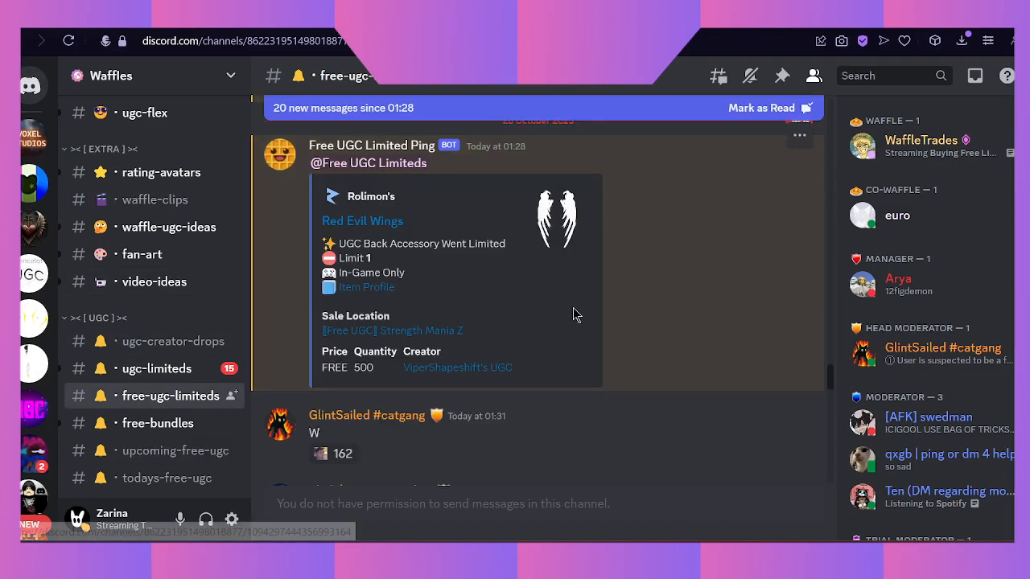
scroll("down", 3)
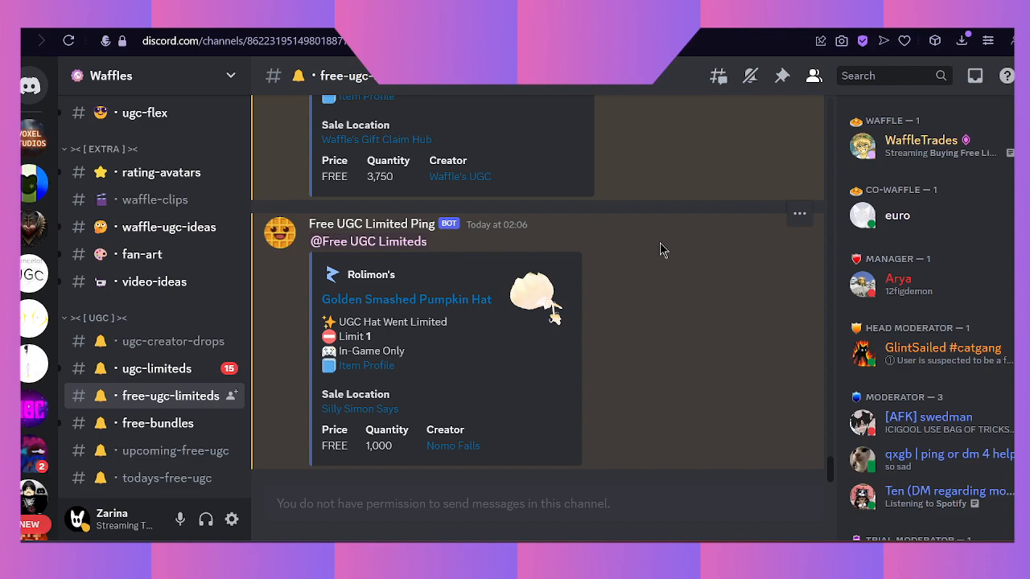
scroll("down", 3)
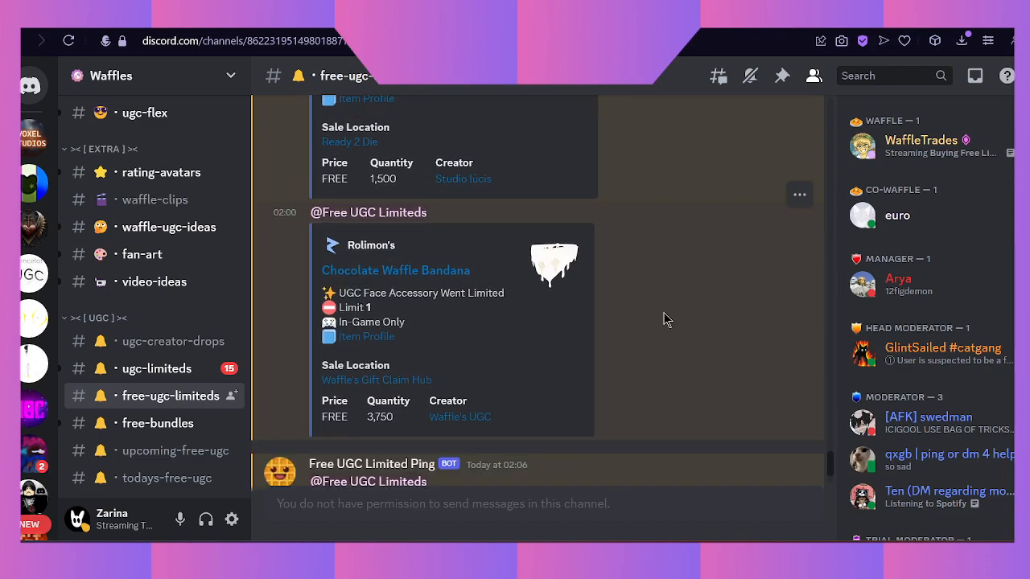
scroll("down", 3)
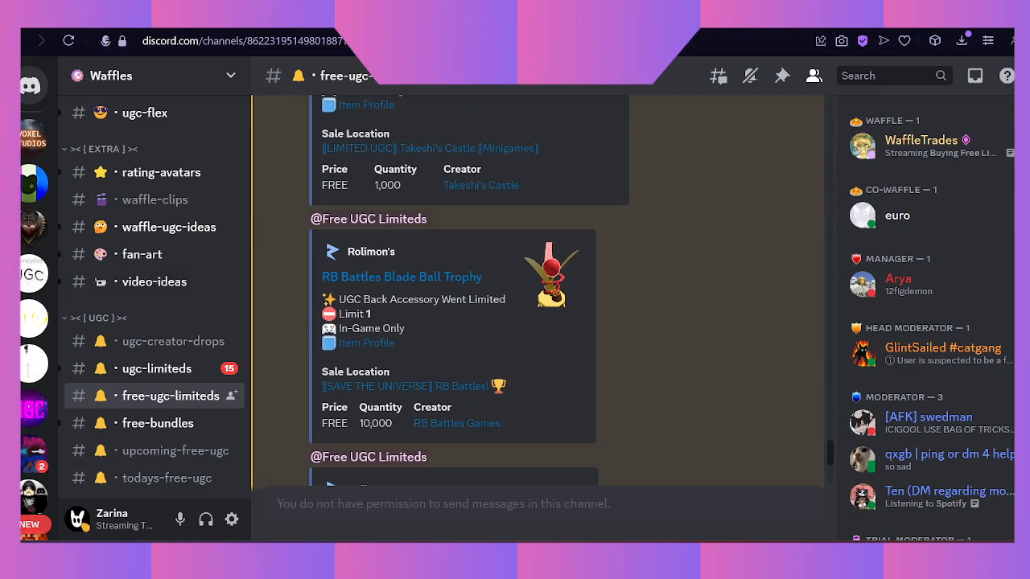
scroll("down", 3)
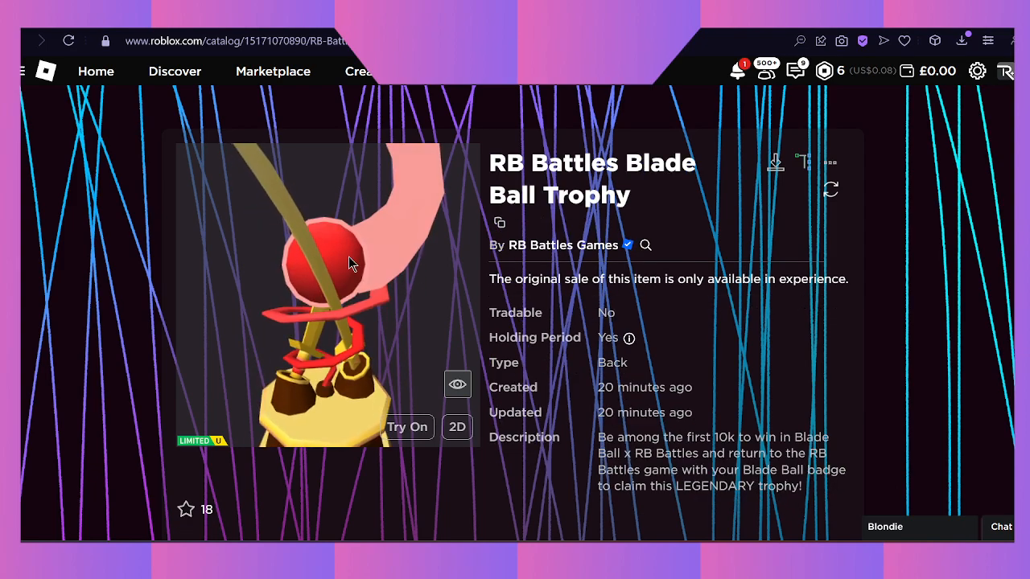
Rotate the RB Battles Blade Ball Trophy 3D preview to inspect the model
left_click_drag(351, 264, 394, 315)
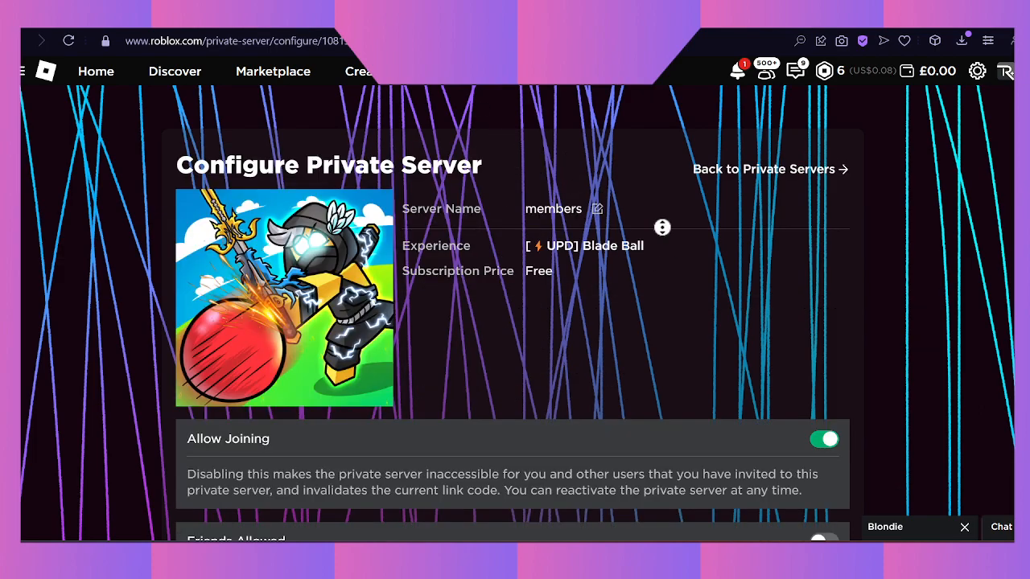
Rename the private server to 'RB Battles HELPERS!', confirm it, and return to the Roblox home page
scroll("down", 3)
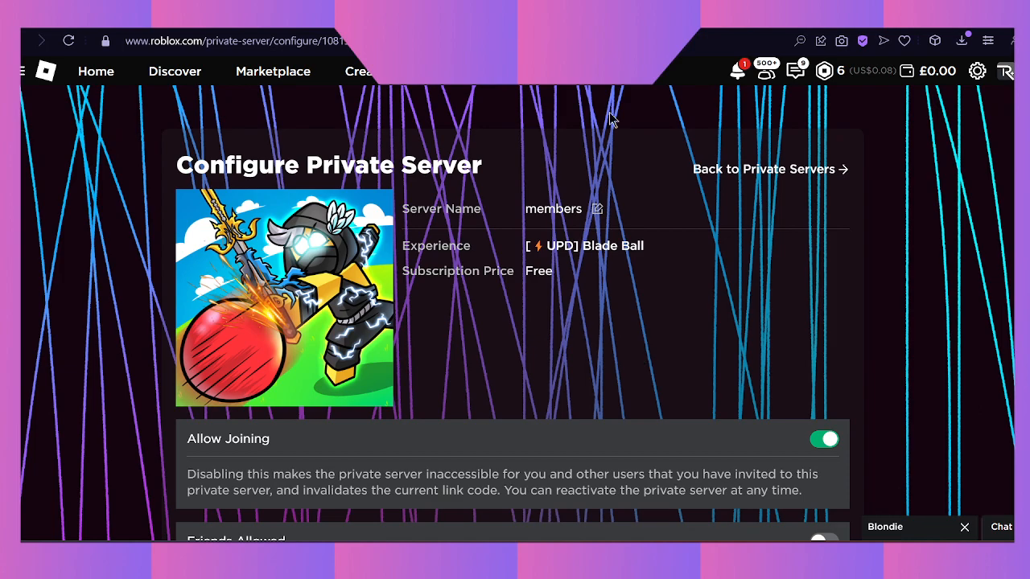
left_click(597, 210)
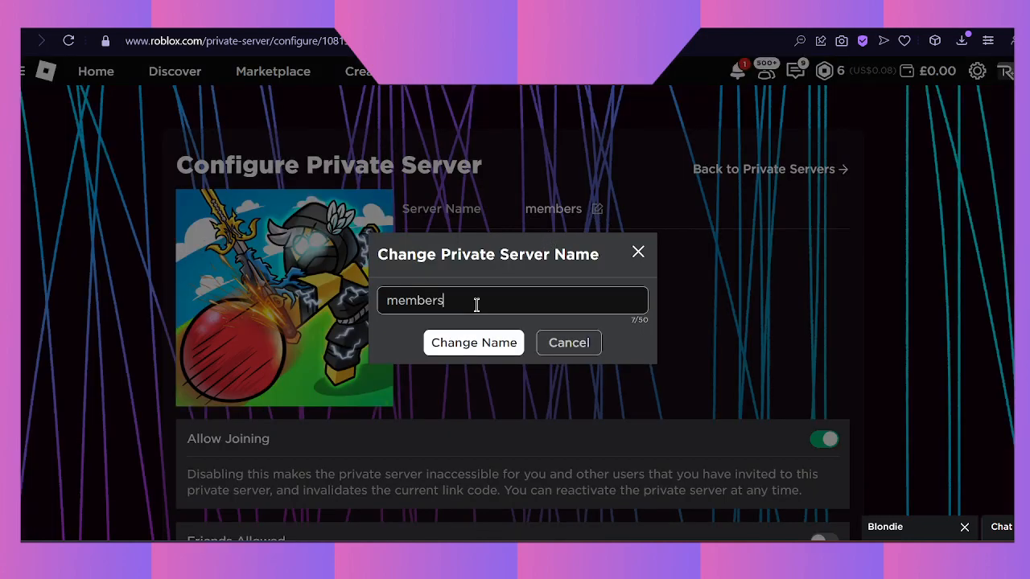
type("RB Battles HELPER")
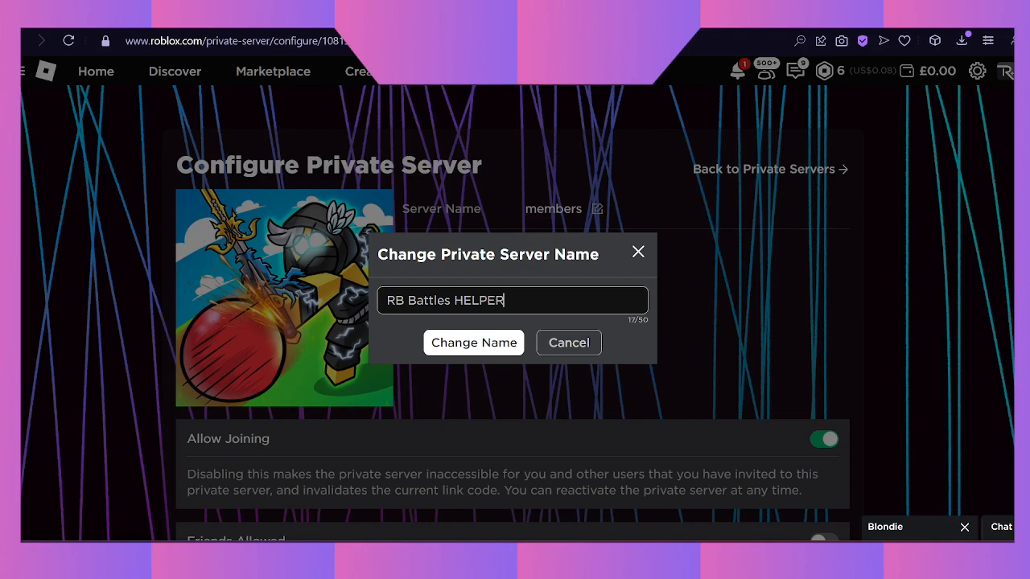
type("S!")
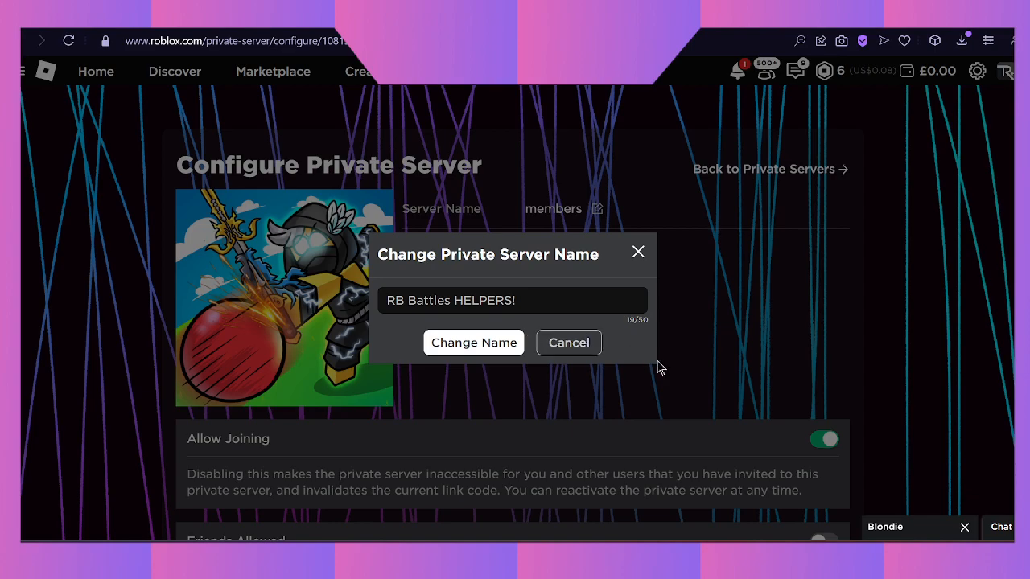
left_click(473, 341)
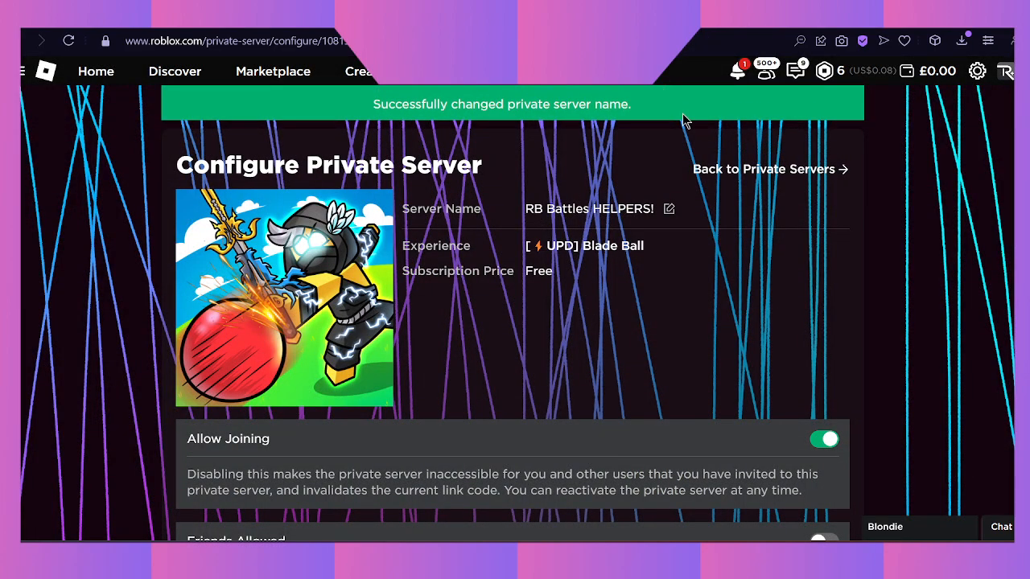
scroll("down", 3)
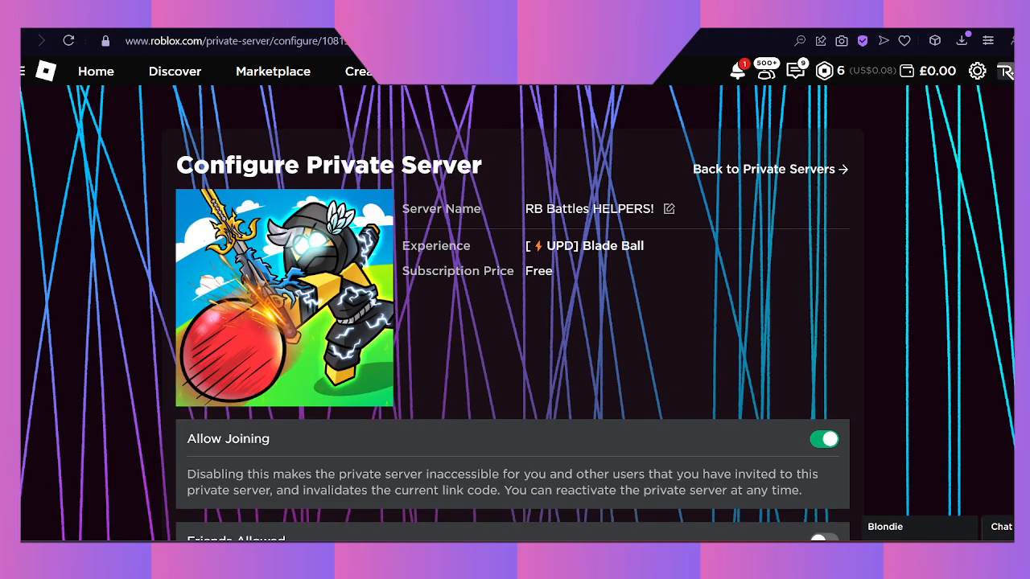
mouse_move(96, 70)
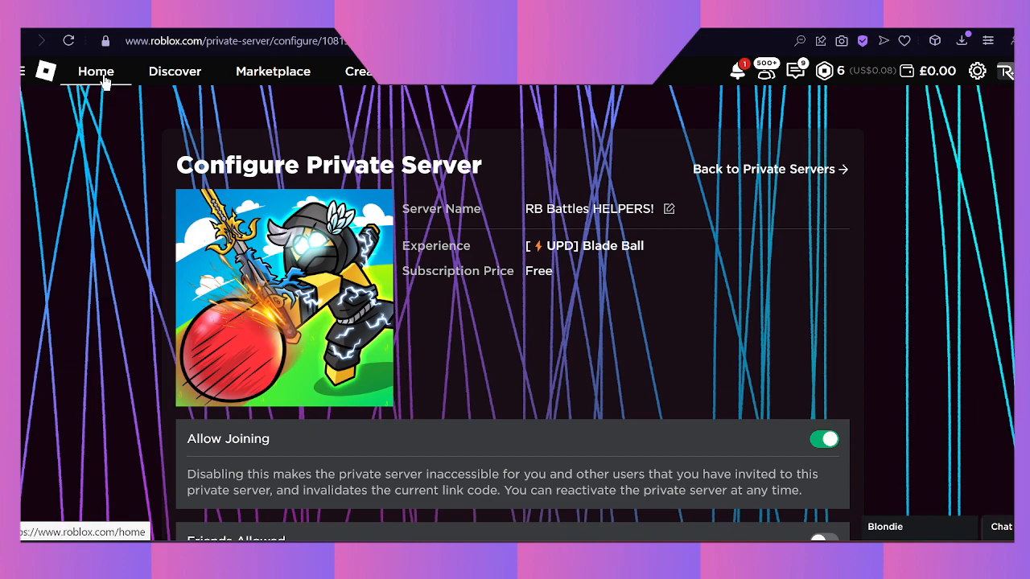
left_click(97, 71)
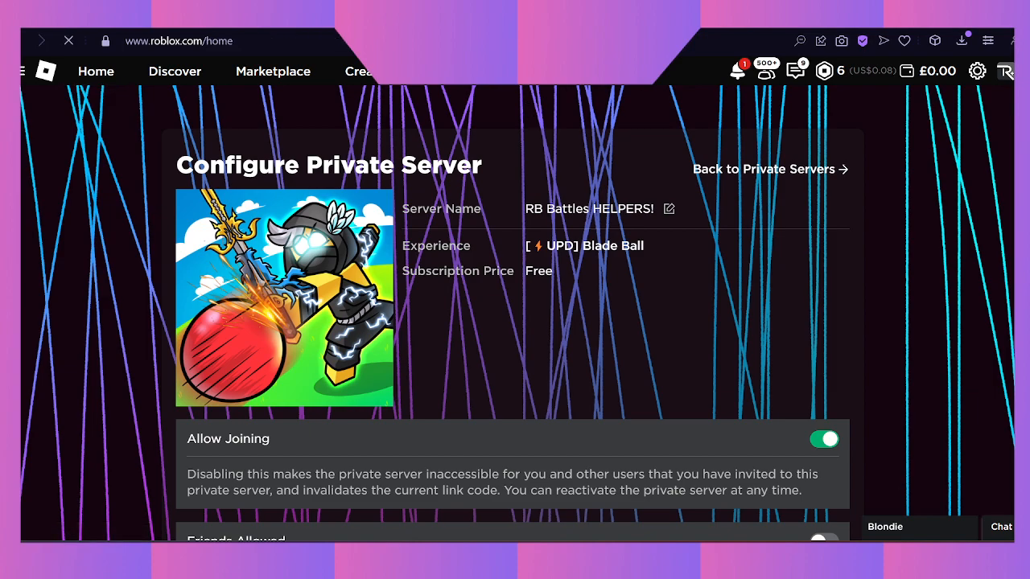